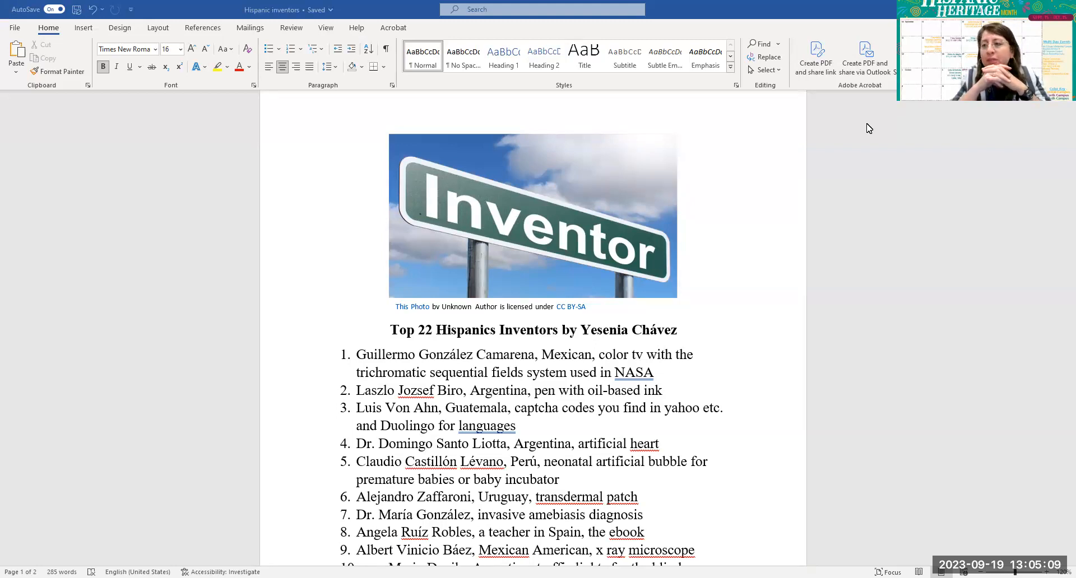
pyautogui.scroll(-3)
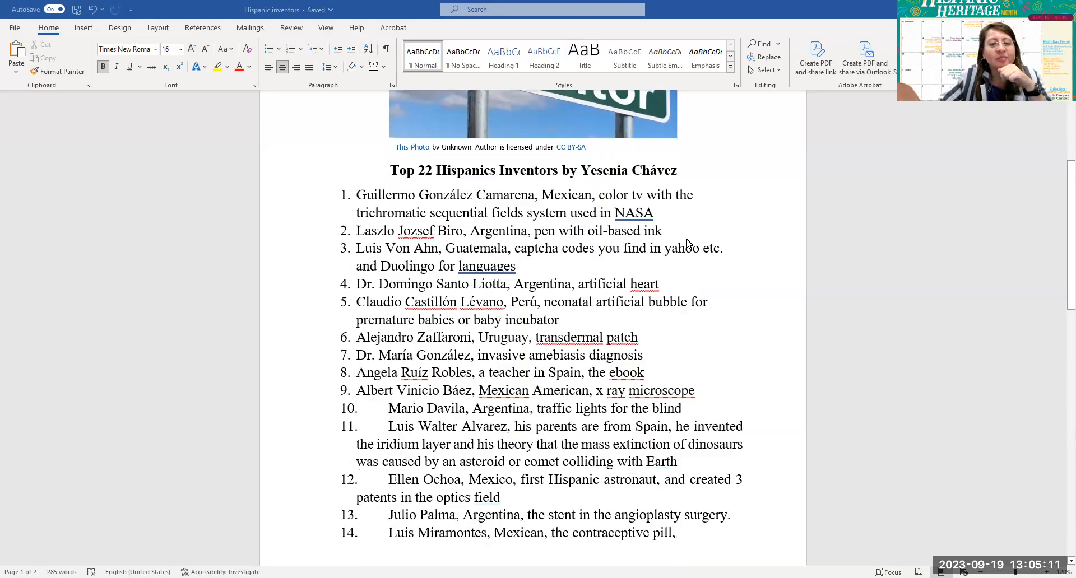
pyautogui.scroll(3)
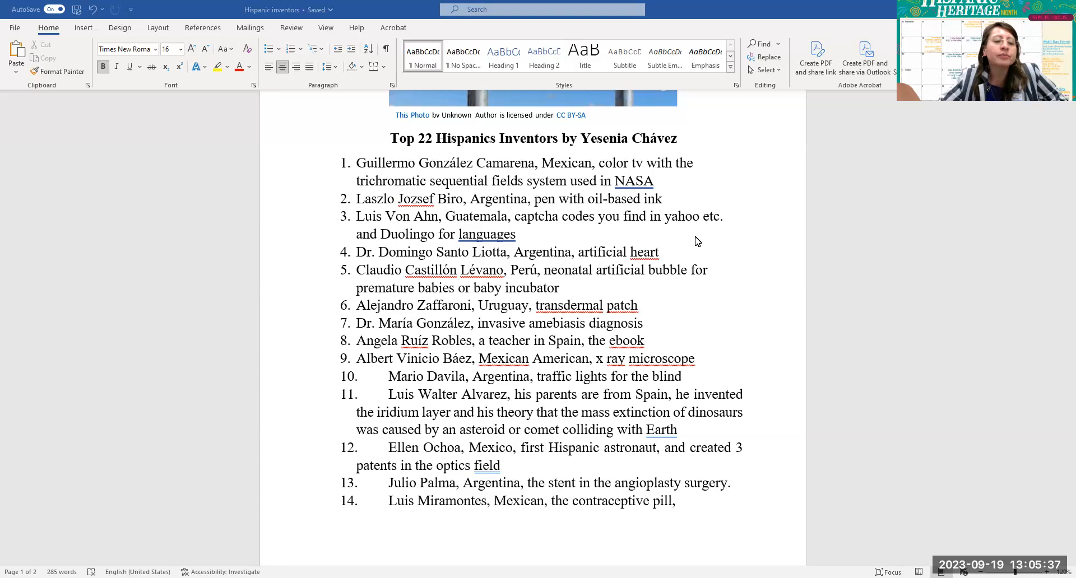
pyautogui.moveTo(748, 286)
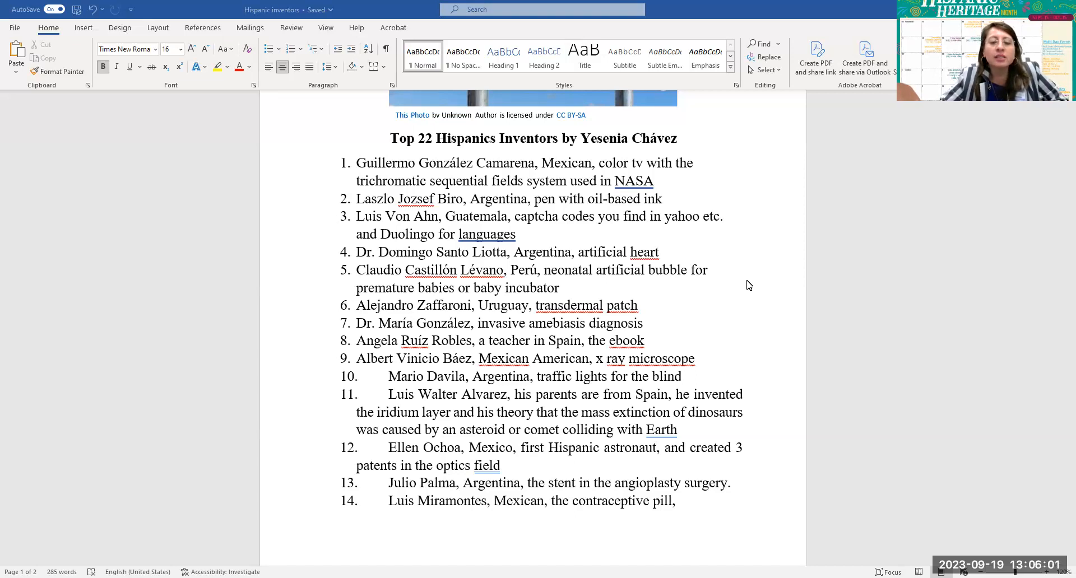
pyautogui.moveTo(760, 309)
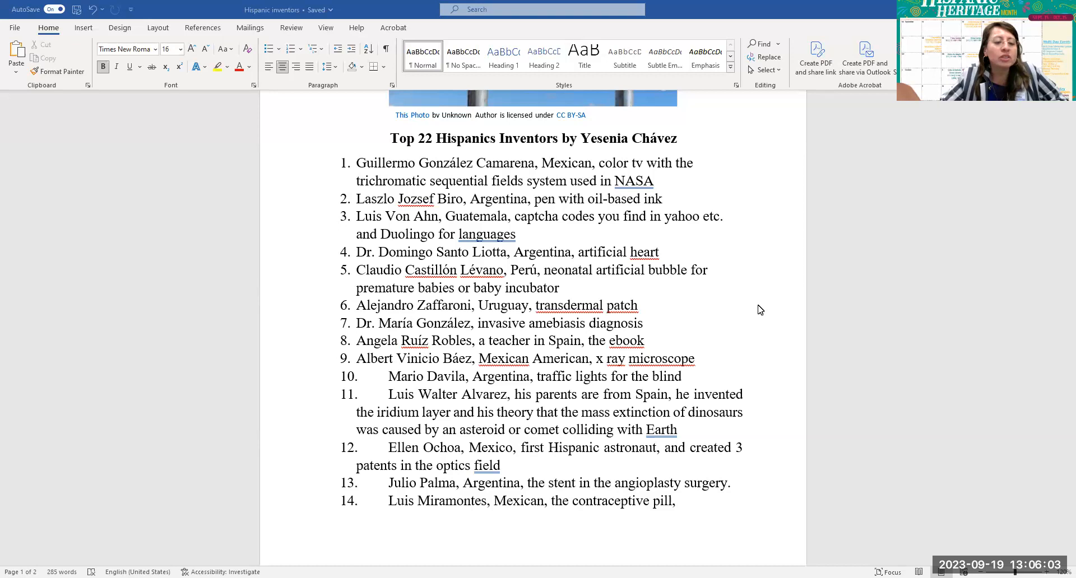
pyautogui.moveTo(759, 303)
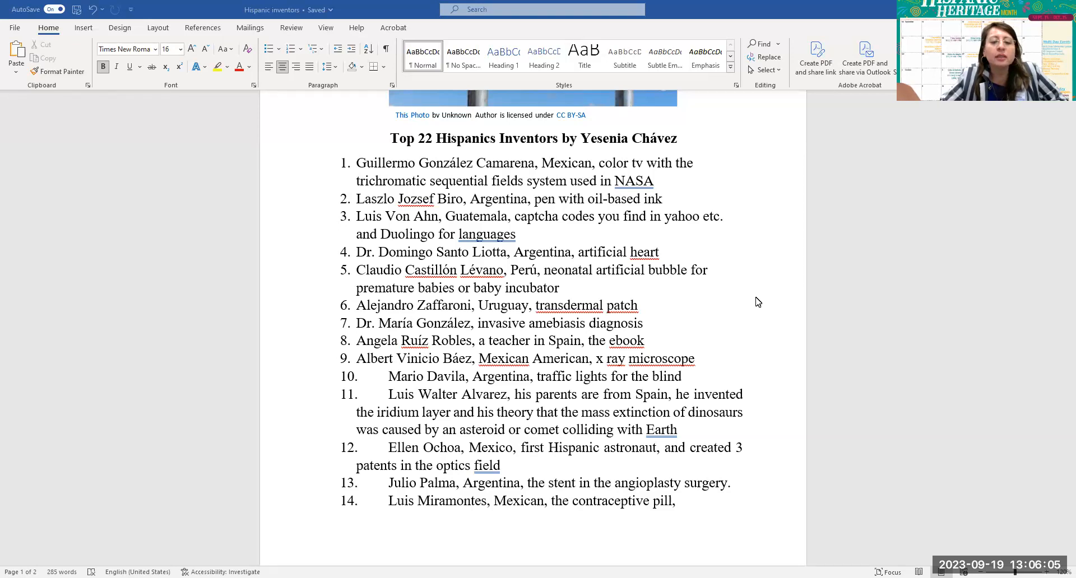
pyautogui.moveTo(764, 305)
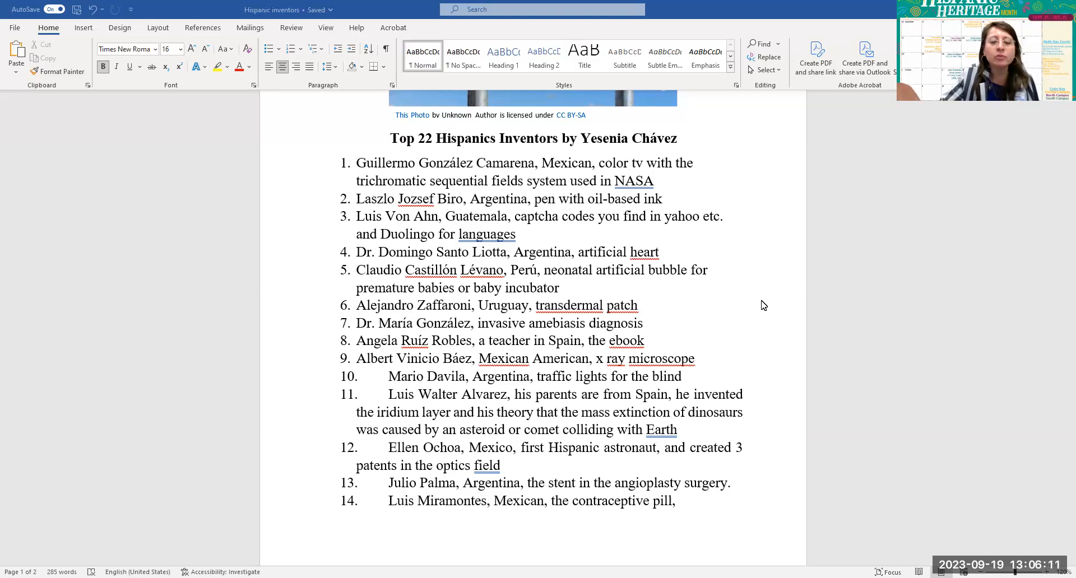
pyautogui.scroll(3)
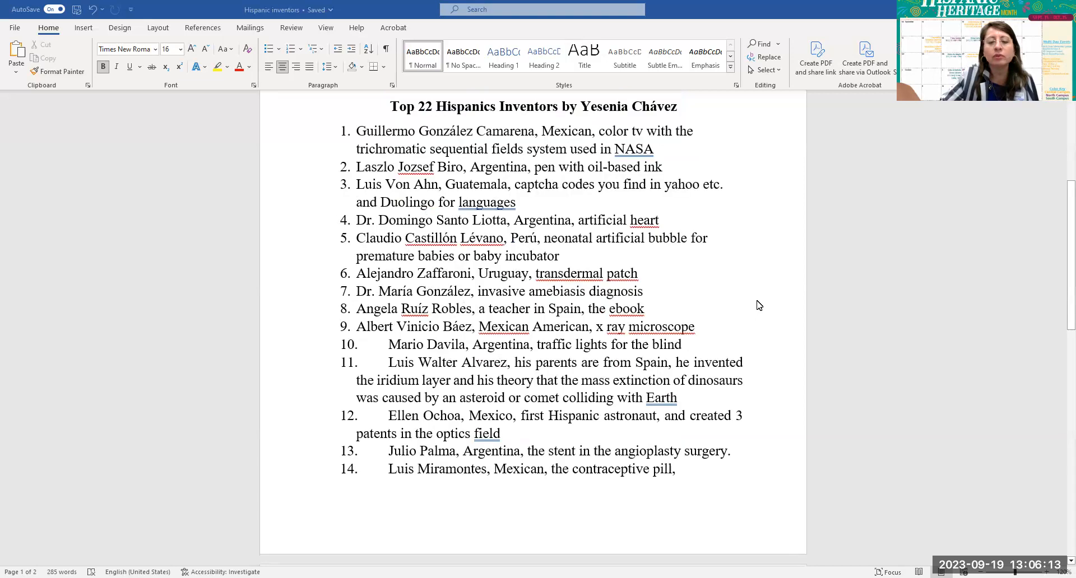
pyautogui.scroll(-3)
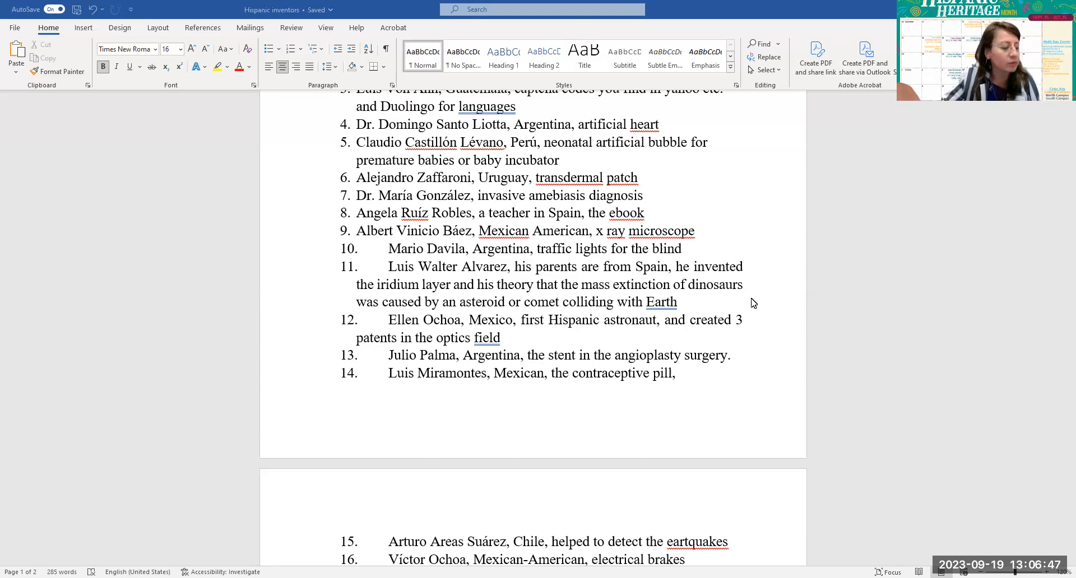
pyautogui.moveTo(618, 333)
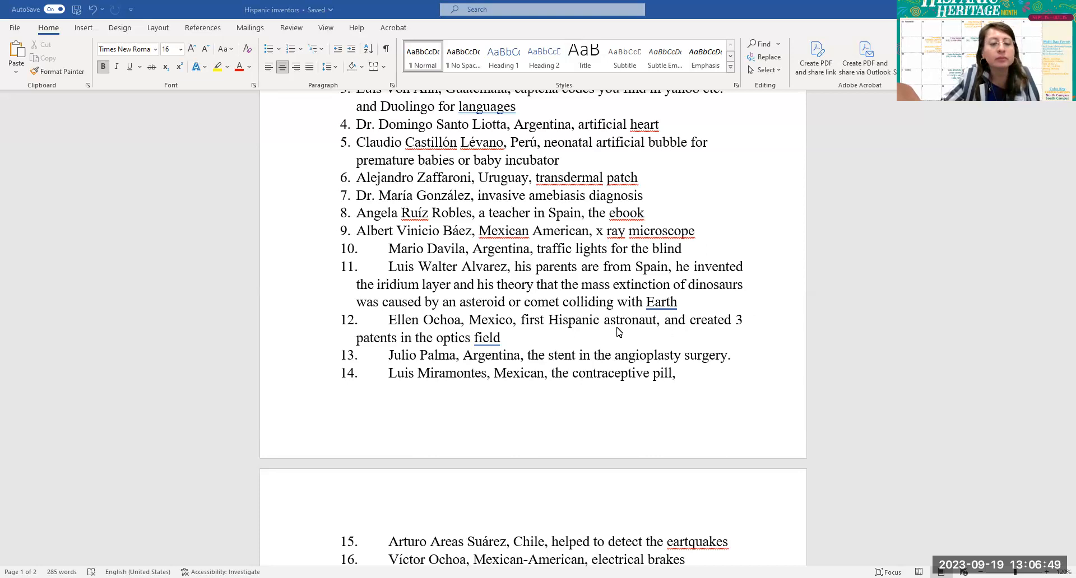
pyautogui.scroll(-3)
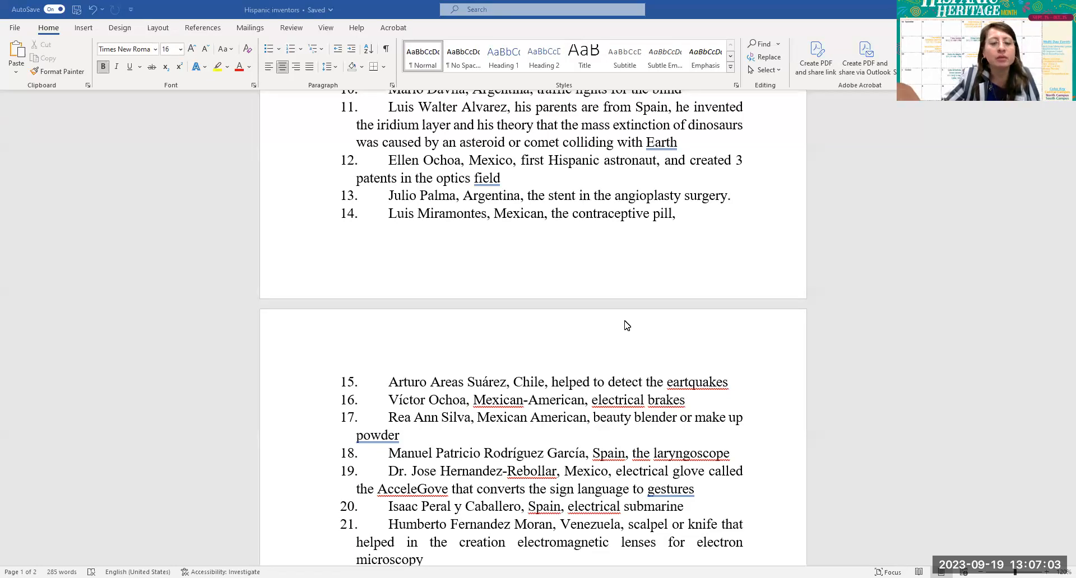
pyautogui.scroll(-3)
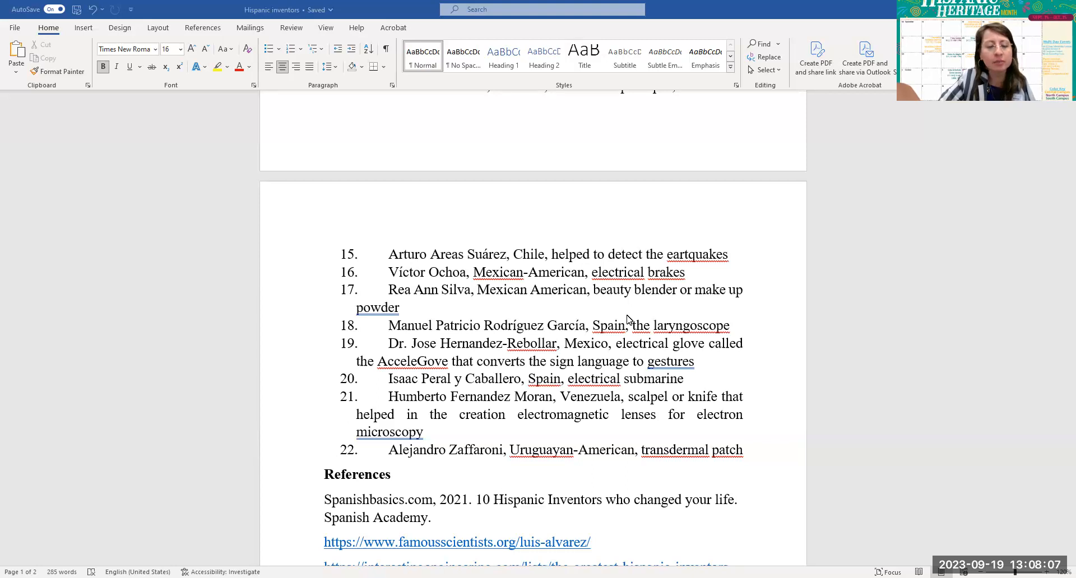
pyautogui.scroll(-3)
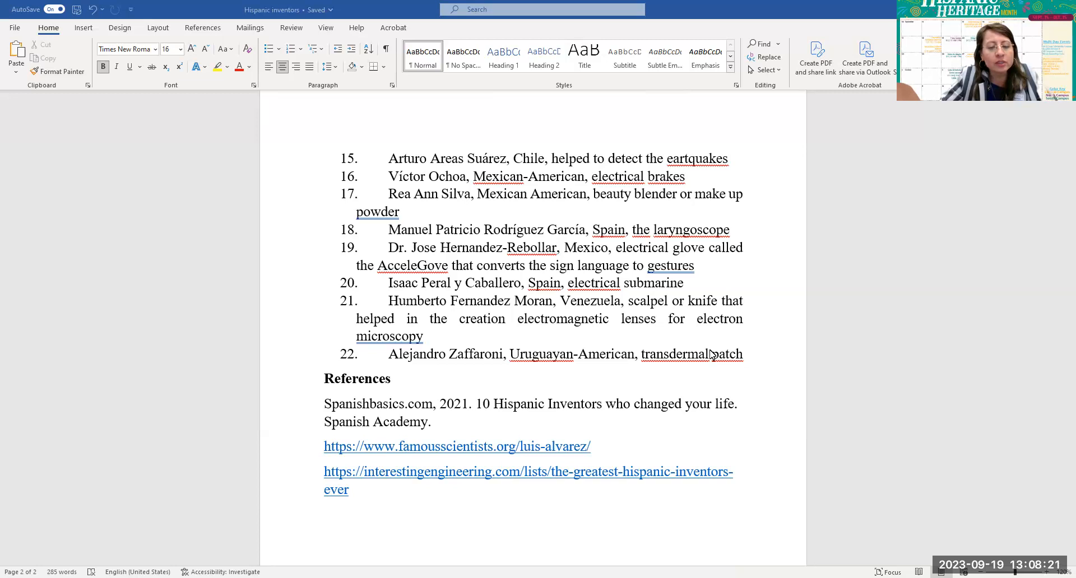
pyautogui.moveTo(751, 287)
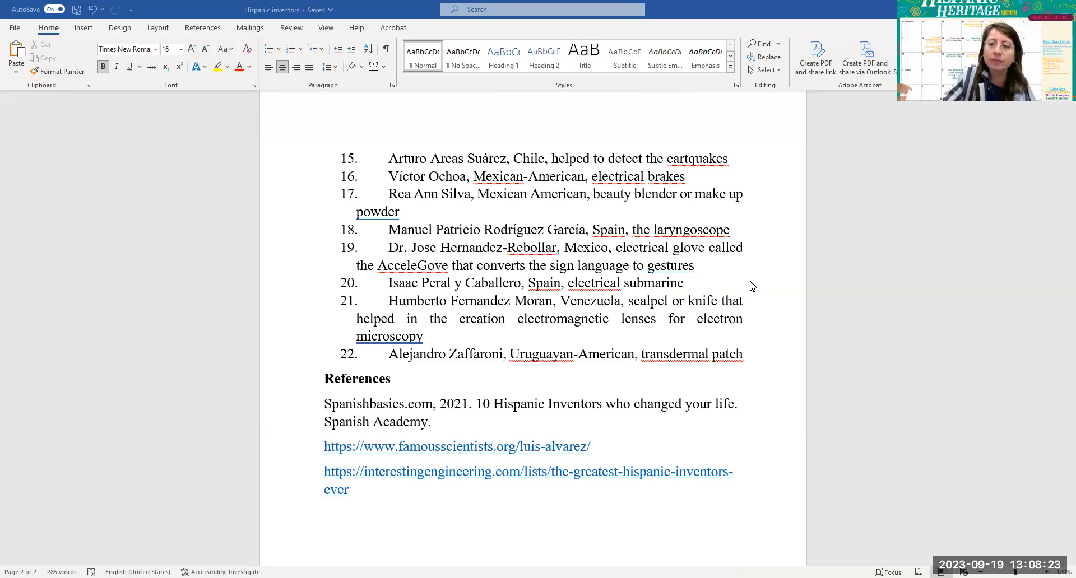
pyautogui.scroll(3)
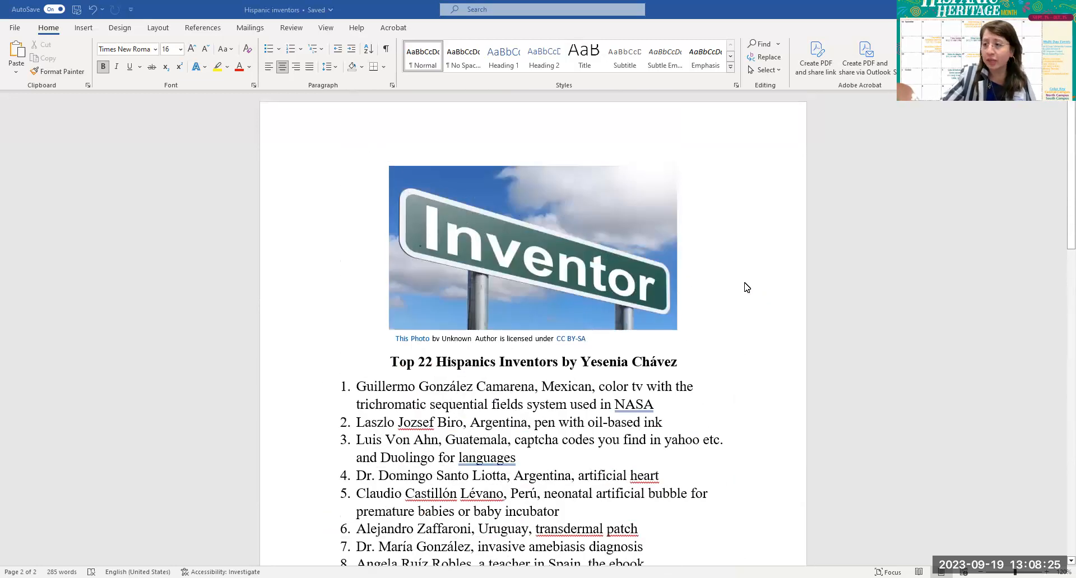